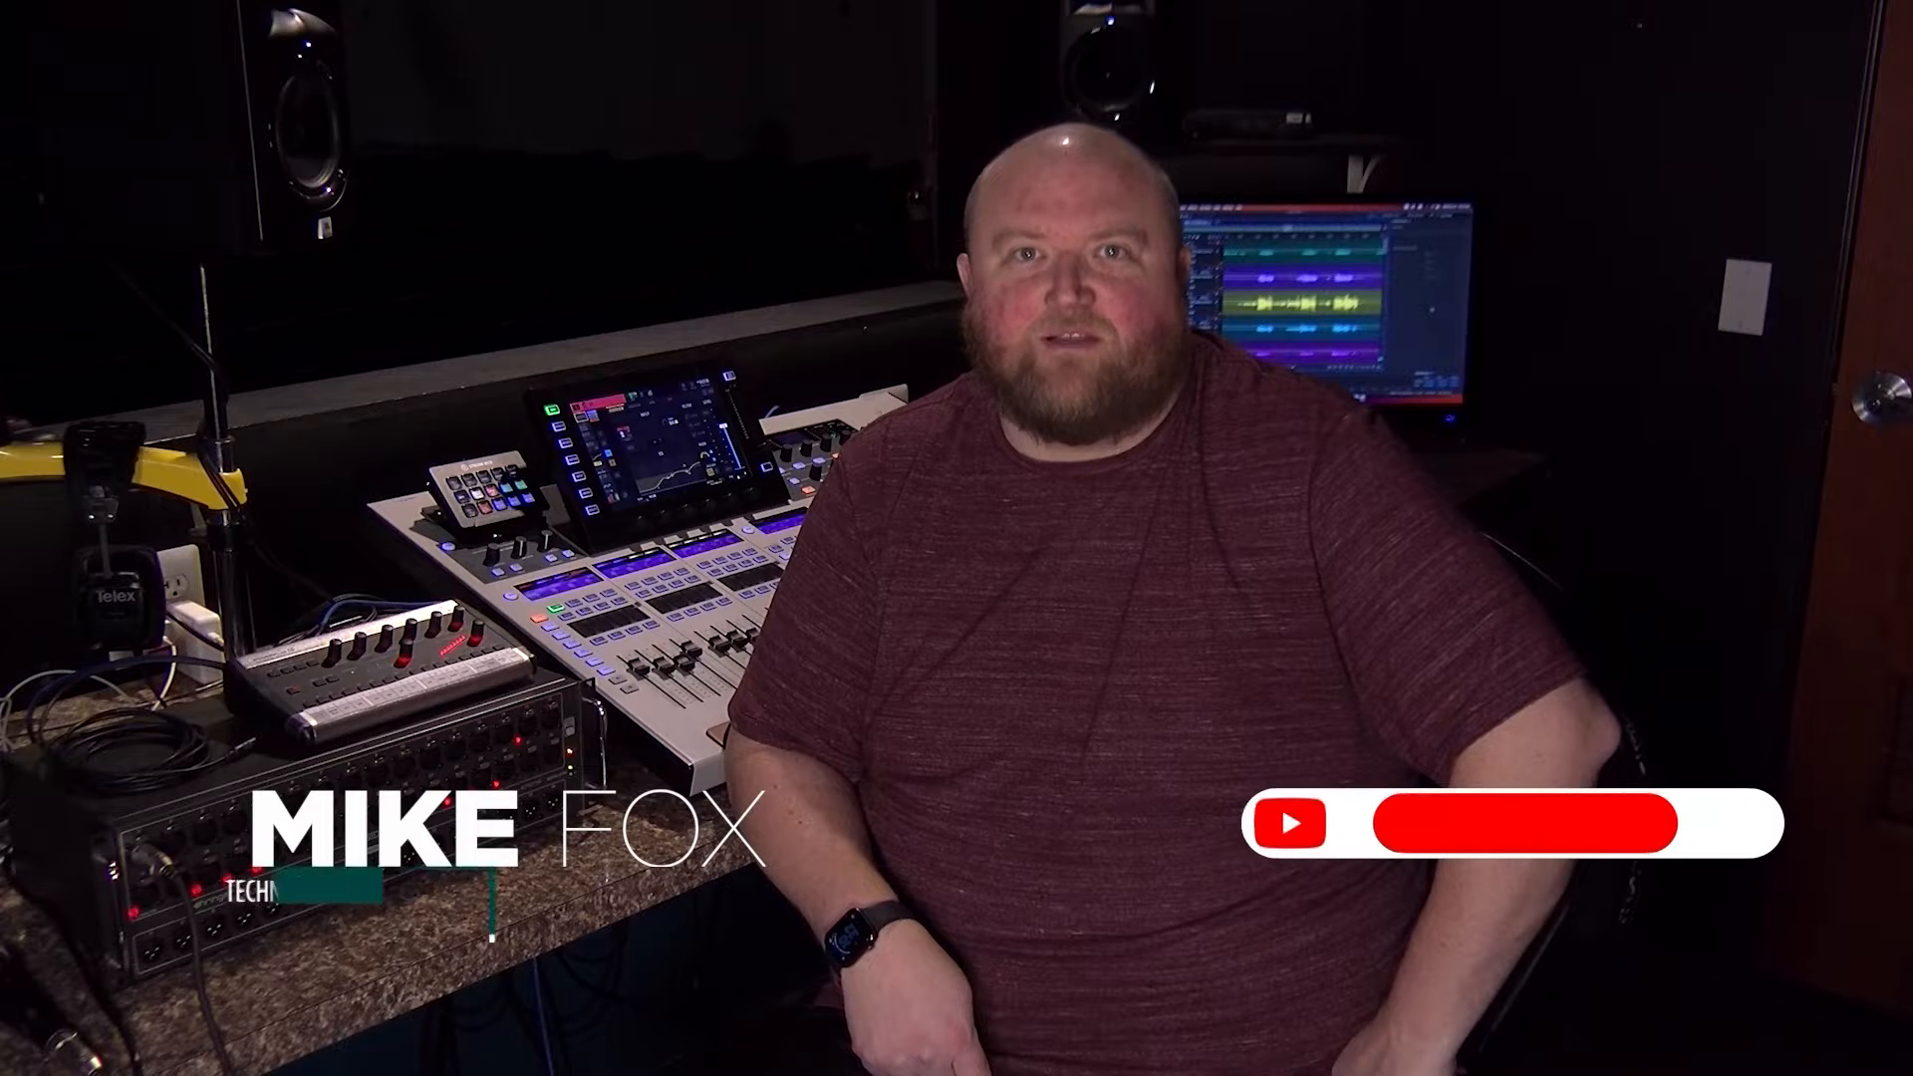
pyautogui.click(1512, 824)
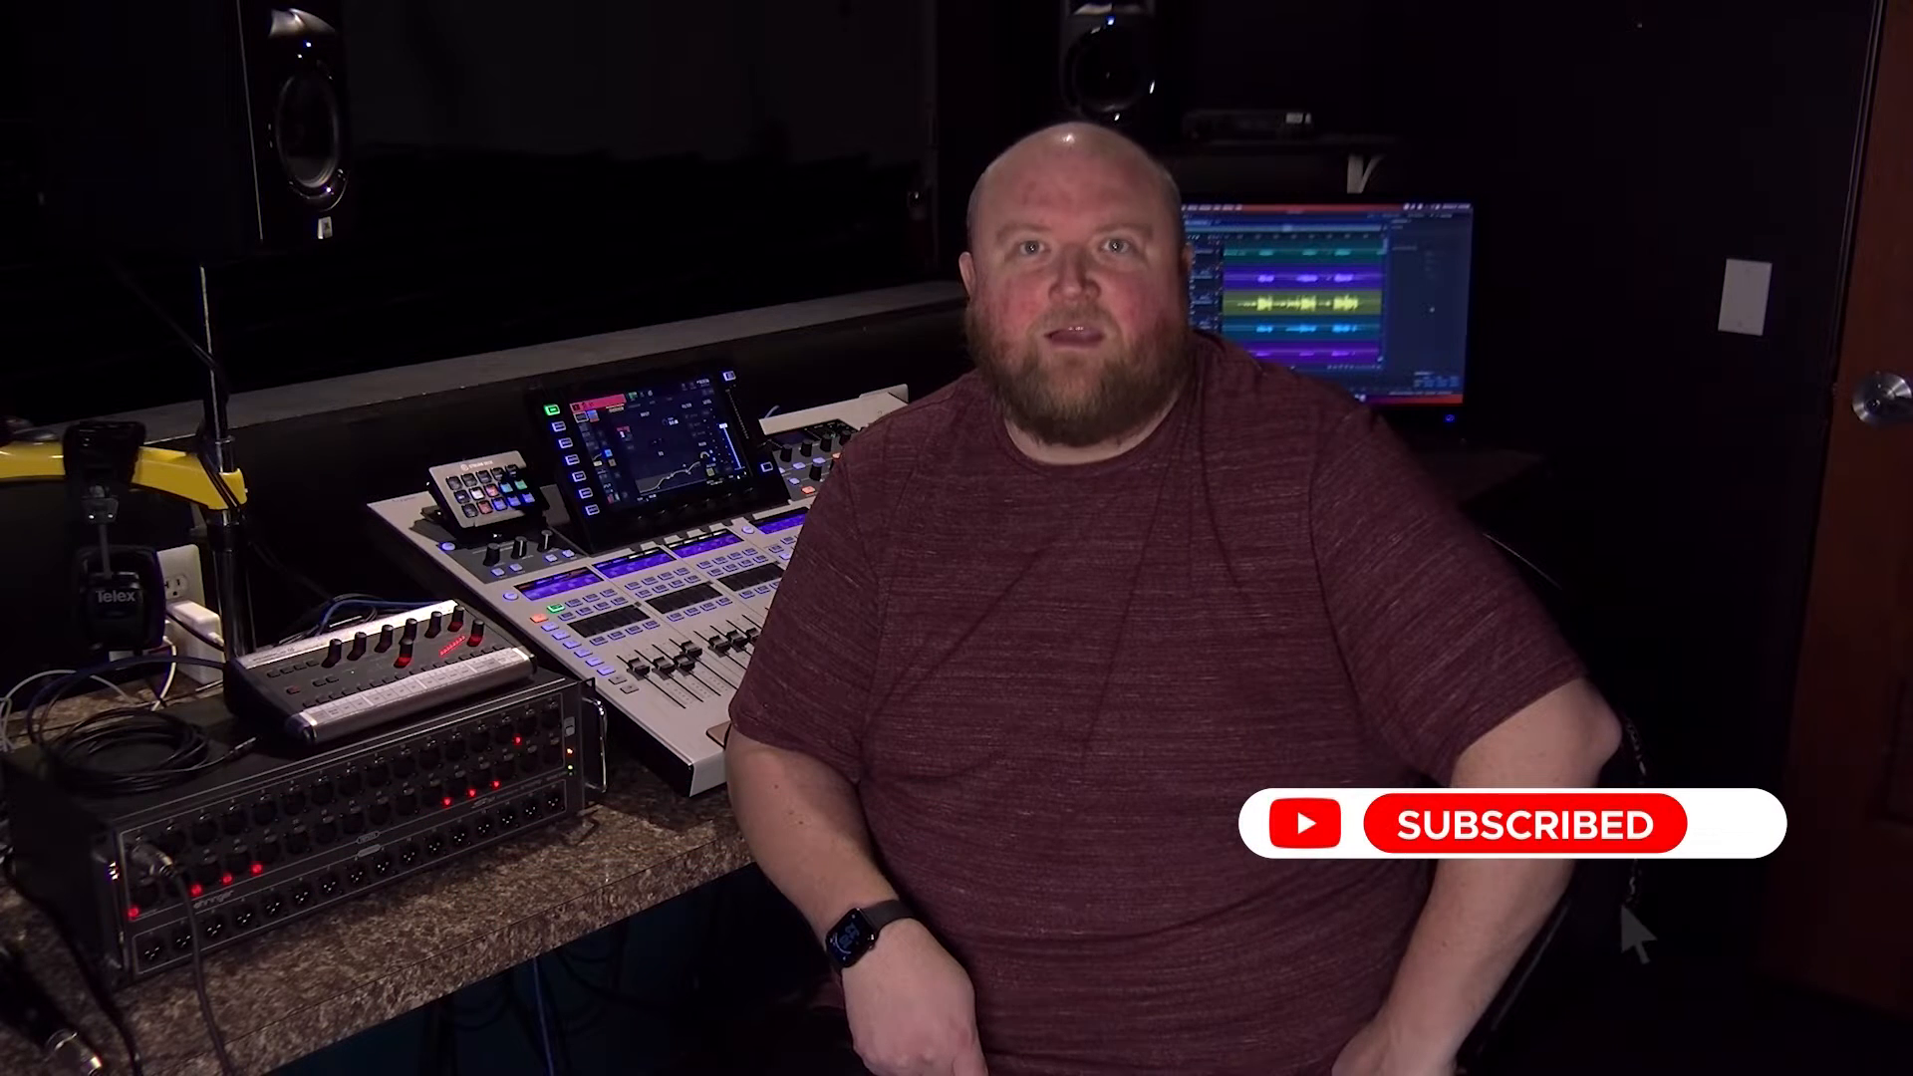
pyautogui.click(1735, 823)
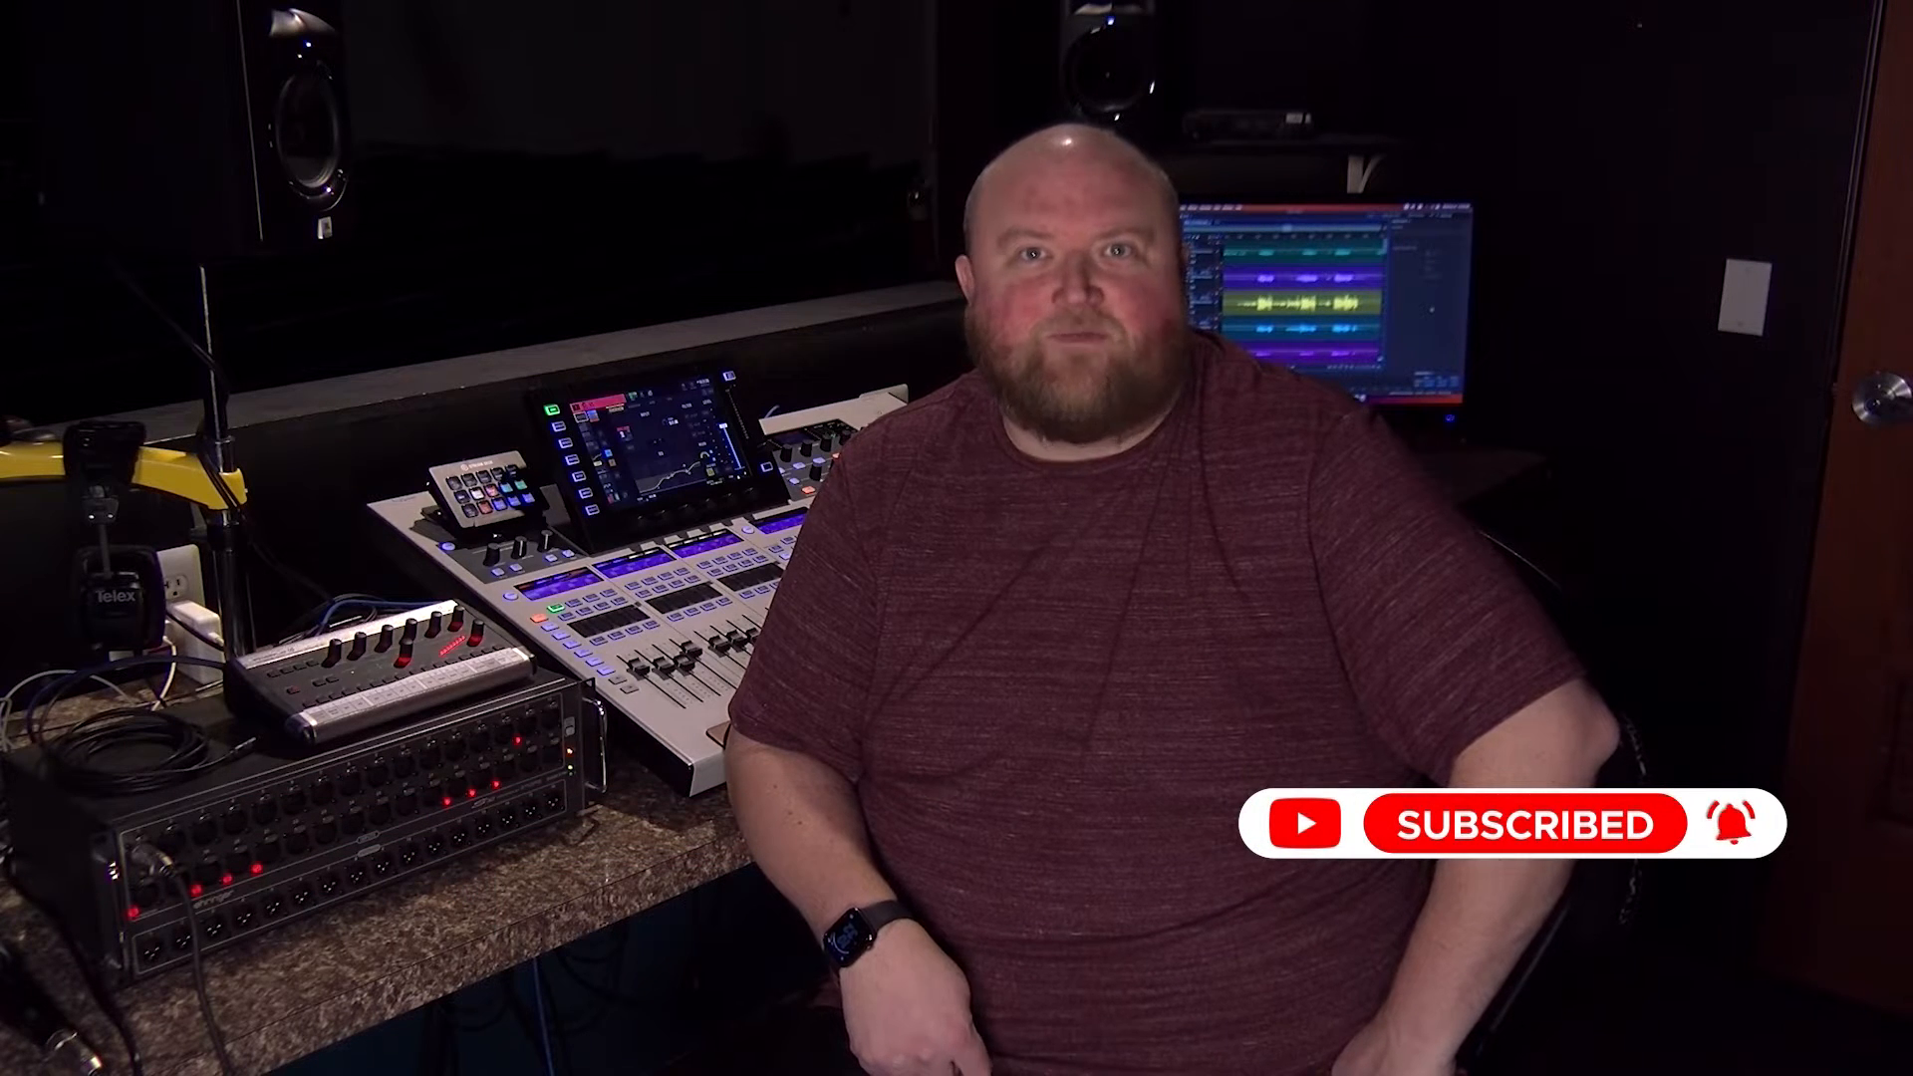